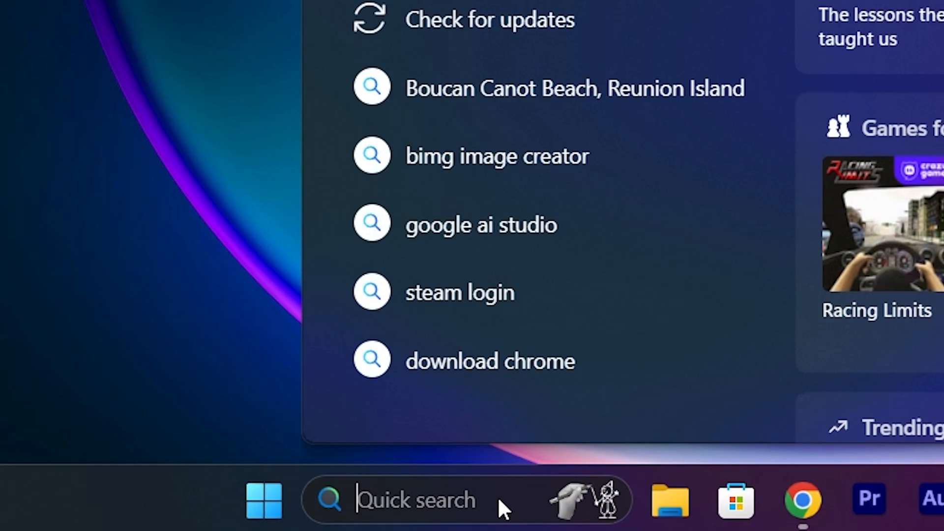
- Search for 'cmd' and launch Command Prompt as administrator
{"action": "type", "text": "cmd"}
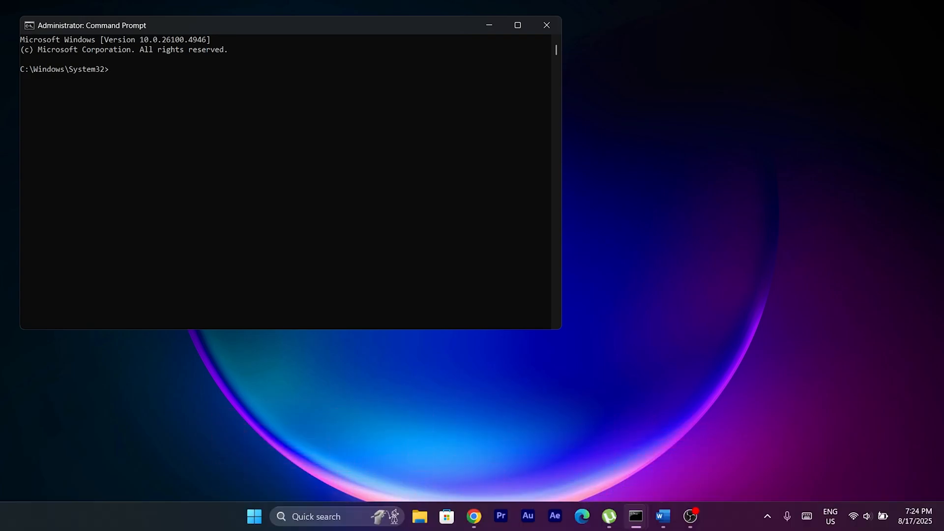
- Run 'winget upgrade' to list installed apps with newer versions
{"action": "type", "text": "WINGET UPGRADE"}
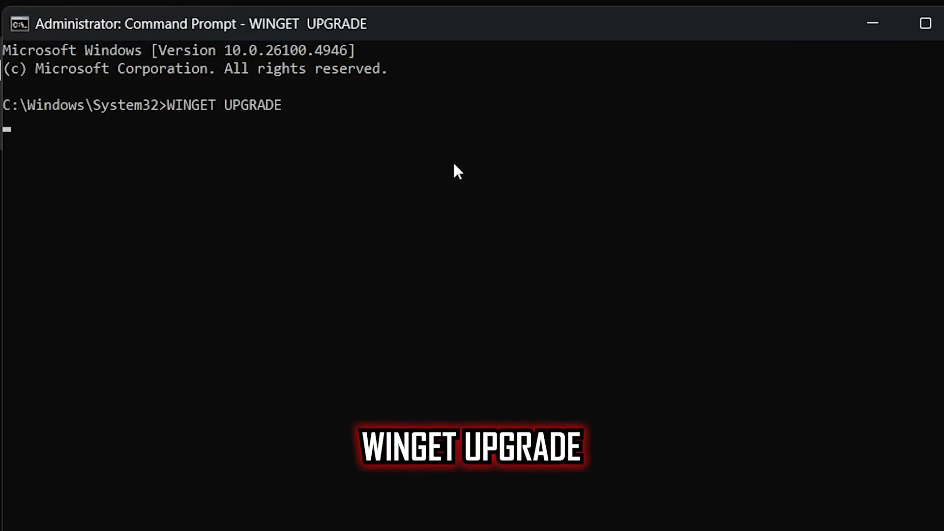
{"action": "key", "text": "enter"}
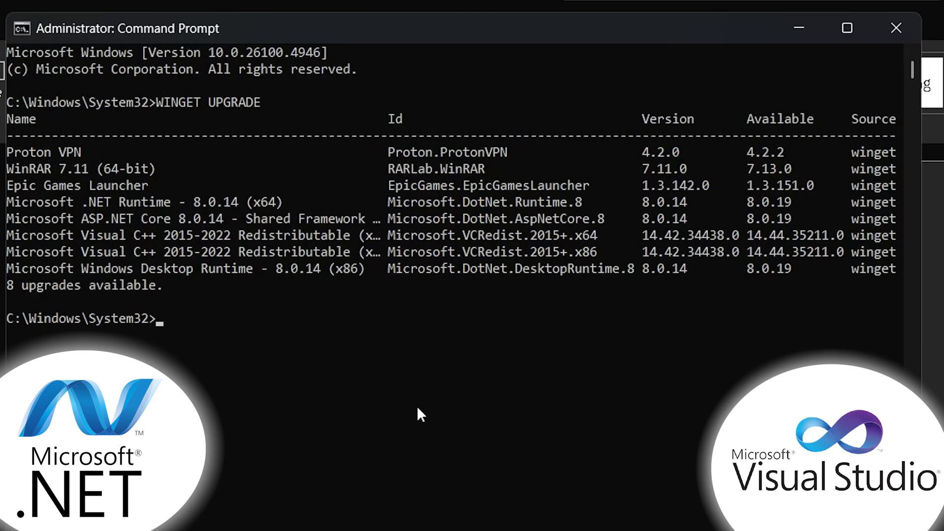
- Enter 'winget upgrade --all' beneath the list of eight available upgrades
{"action": "type", "text": "WINGET UPGRADE --ALL"}
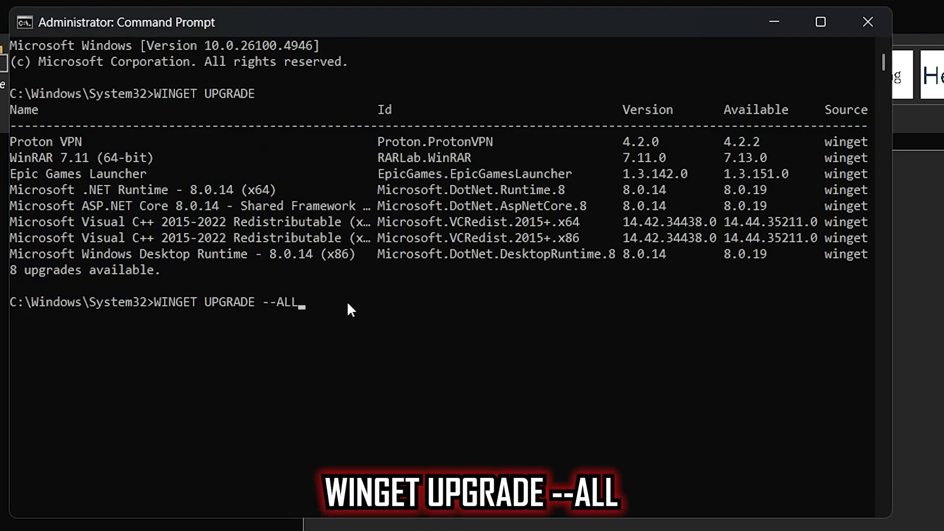